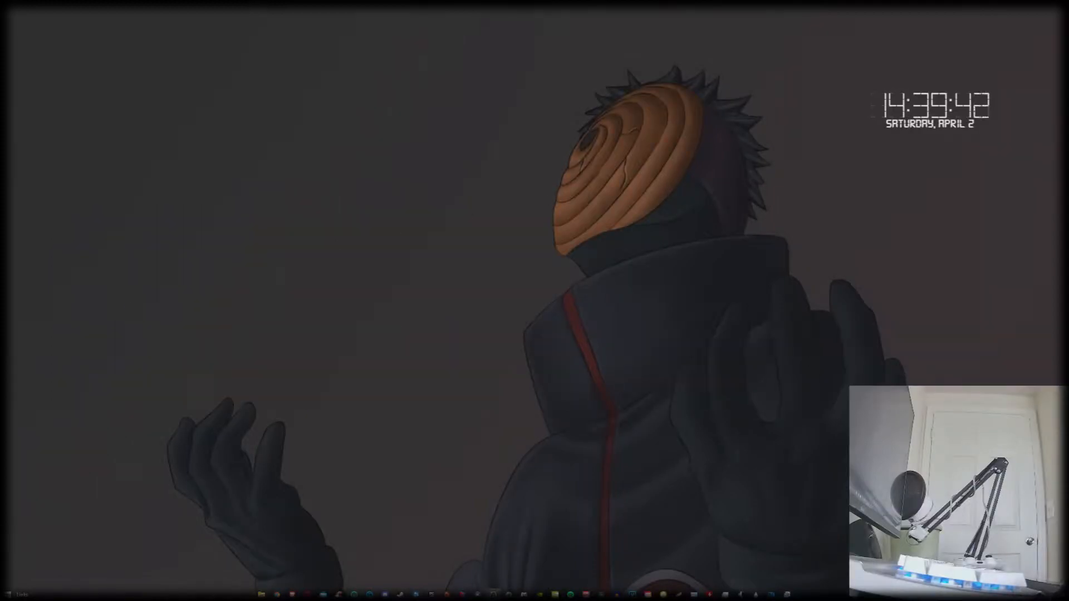
- Reach the Bluetooth & other devices page in Windows Settings
type("ste")
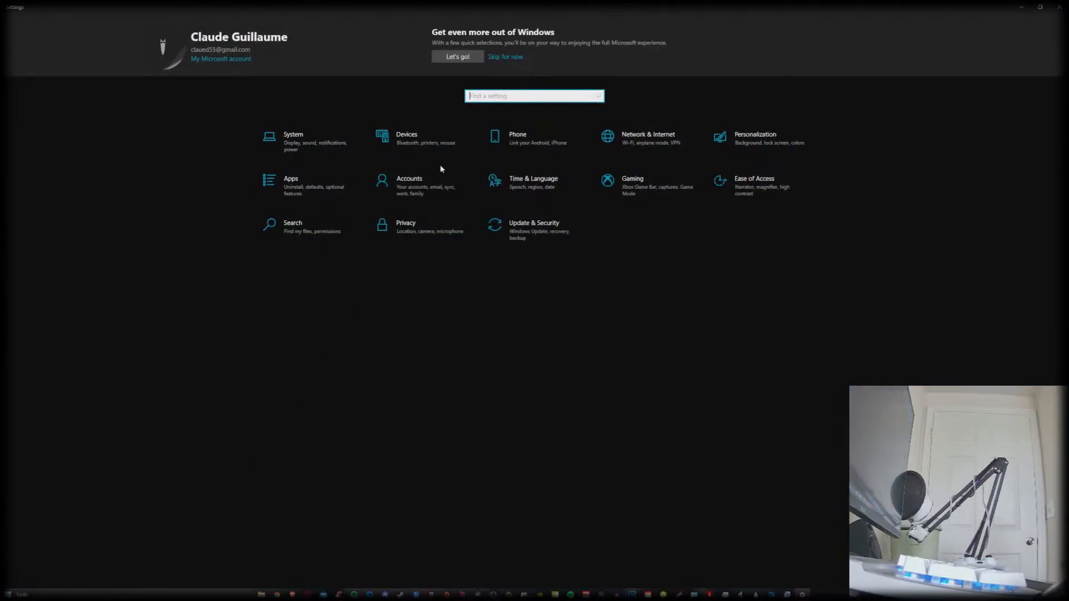
left_click(406, 138)
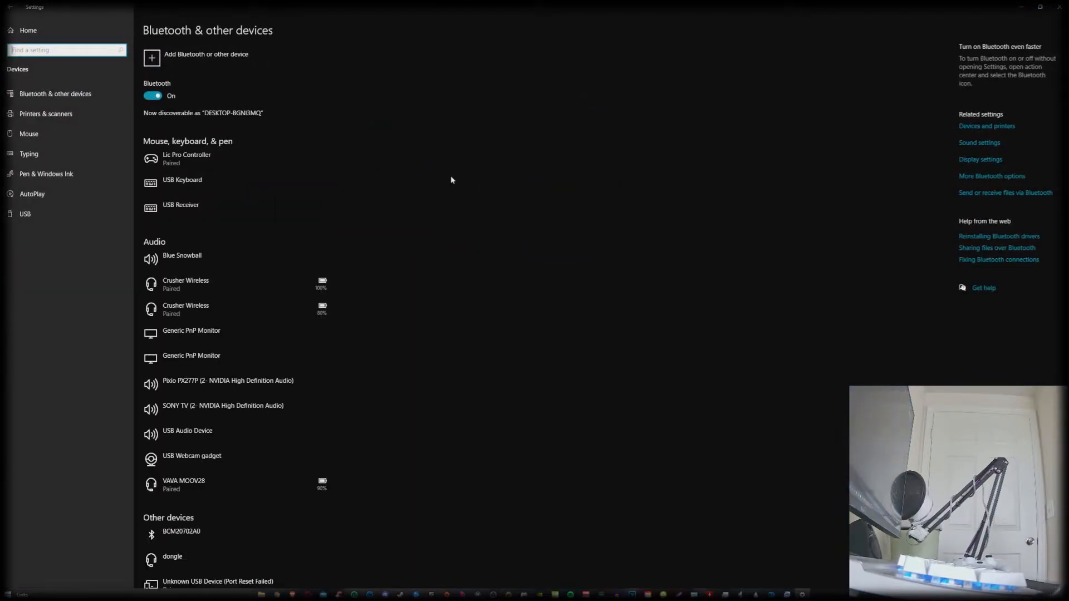
mouse_move(277, 112)
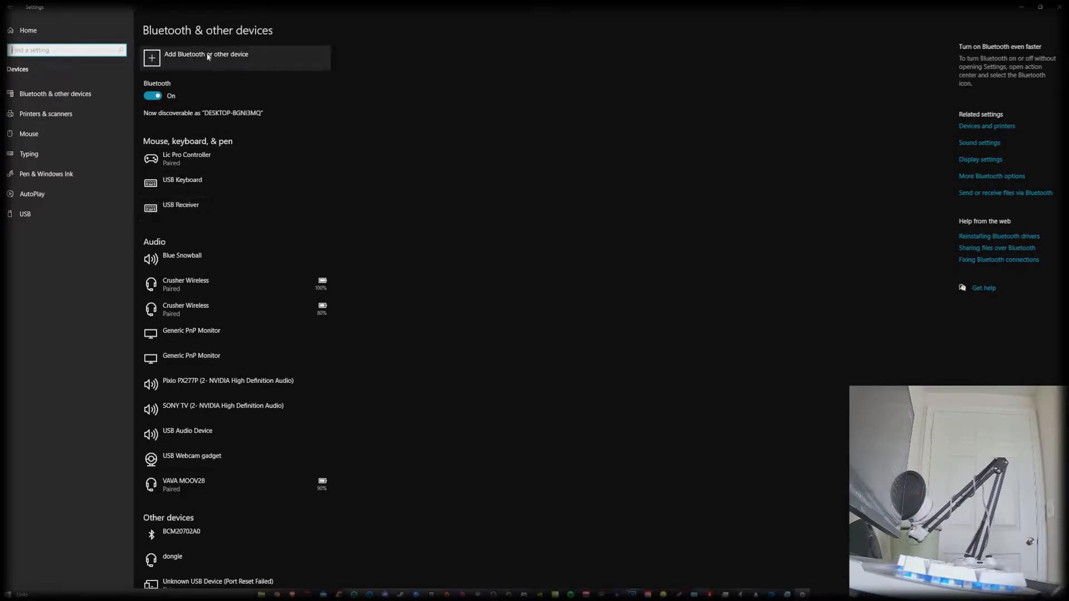
- Add a Bluetooth device and pair the Wireless Controller
left_click(206, 58)
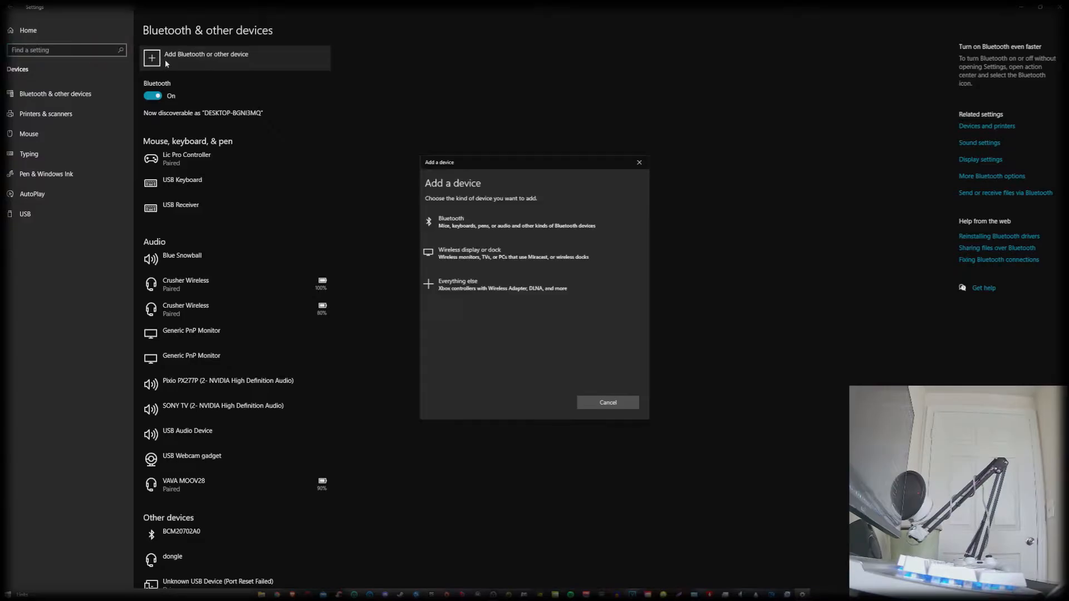
left_click(450, 222)
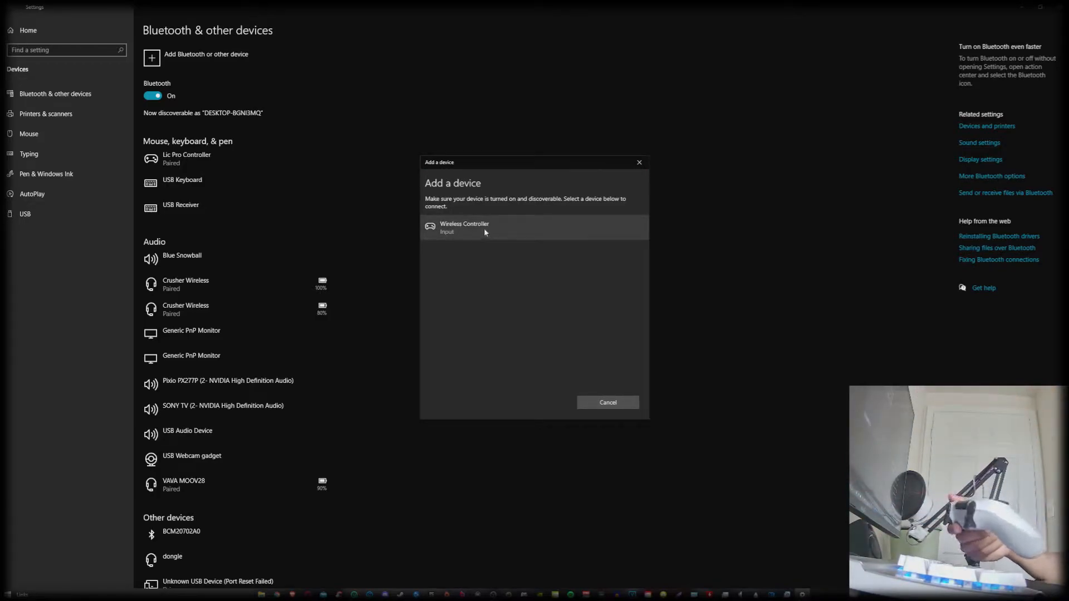
left_click(464, 228)
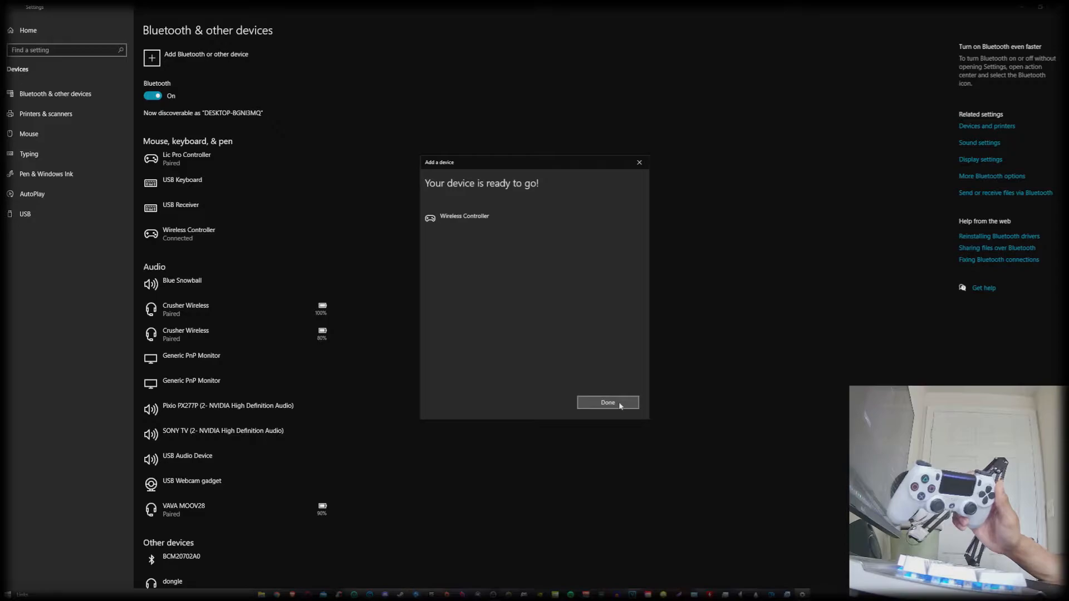
left_click(605, 402)
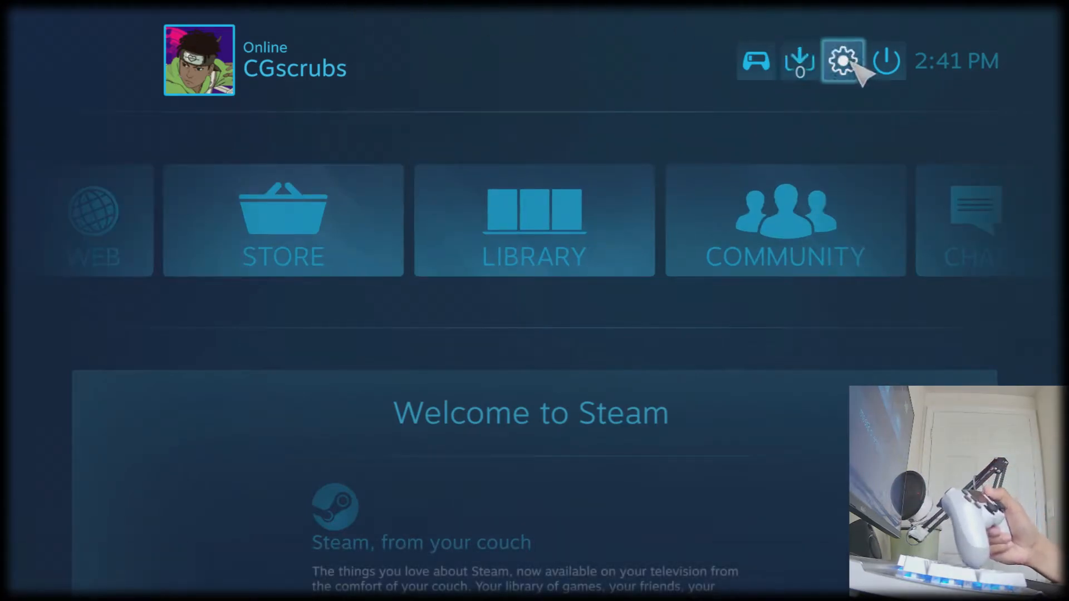
- Show Big Picture settings for the detected PlayStation 4 Controller
left_click(843, 60)
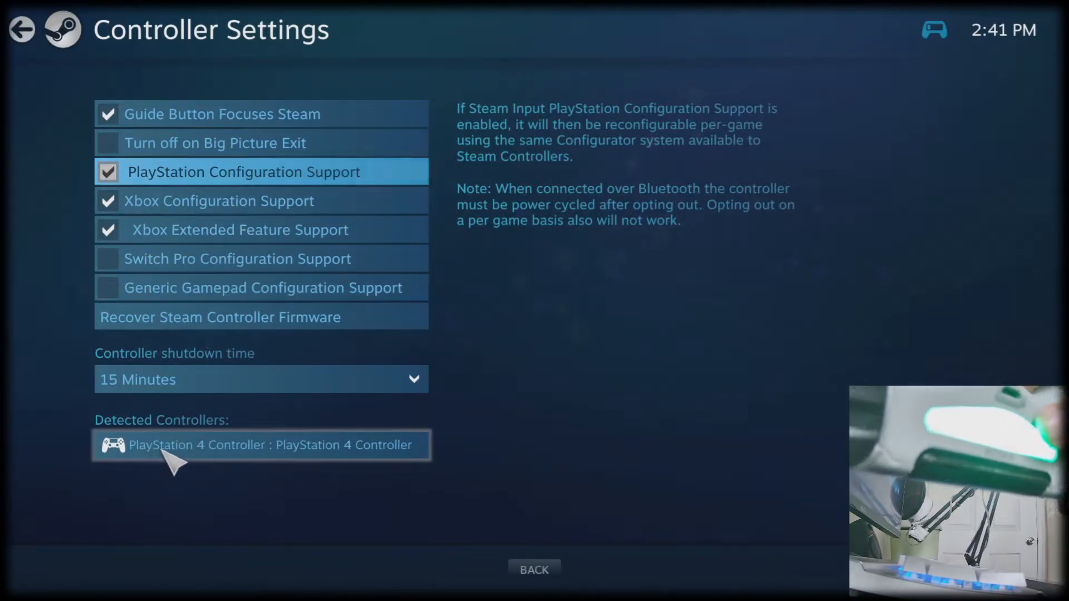
left_click(261, 447)
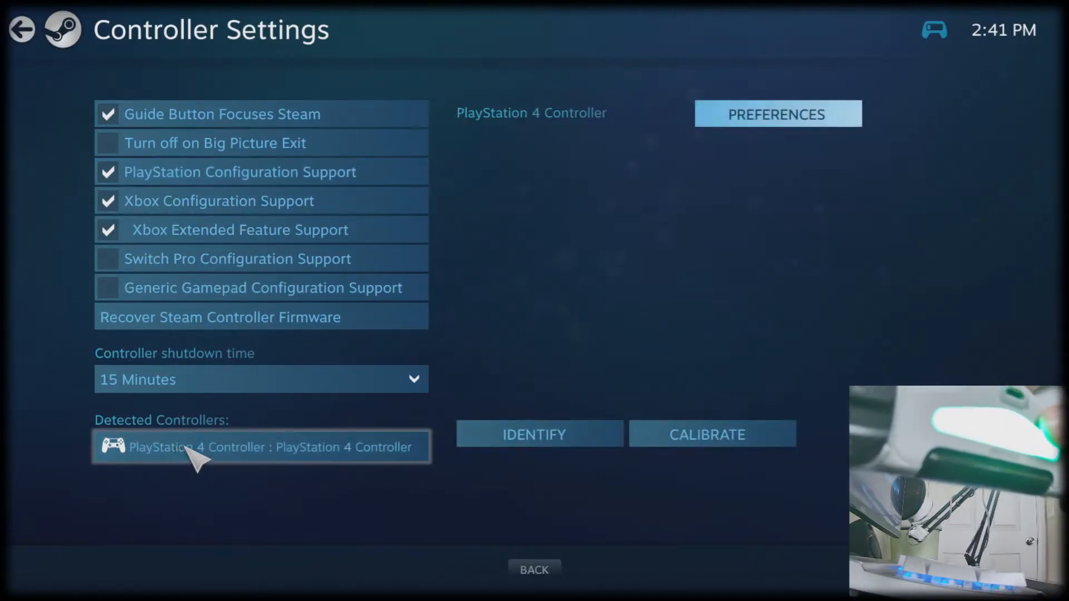
- Review the Personalize Your Controller preferences and submit them unchanged
left_click(776, 113)
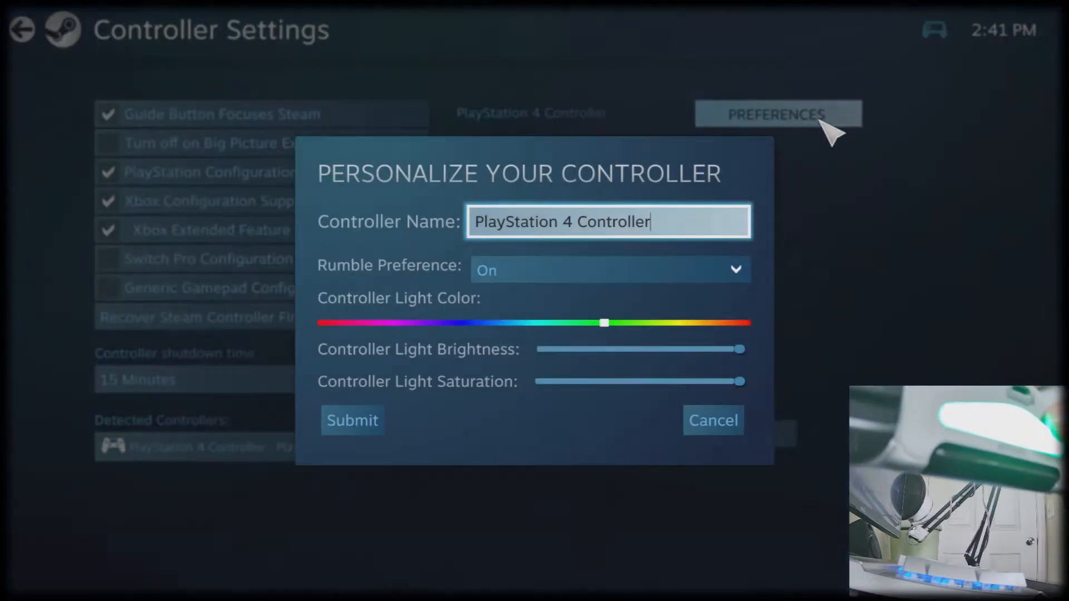
mouse_move(347, 321)
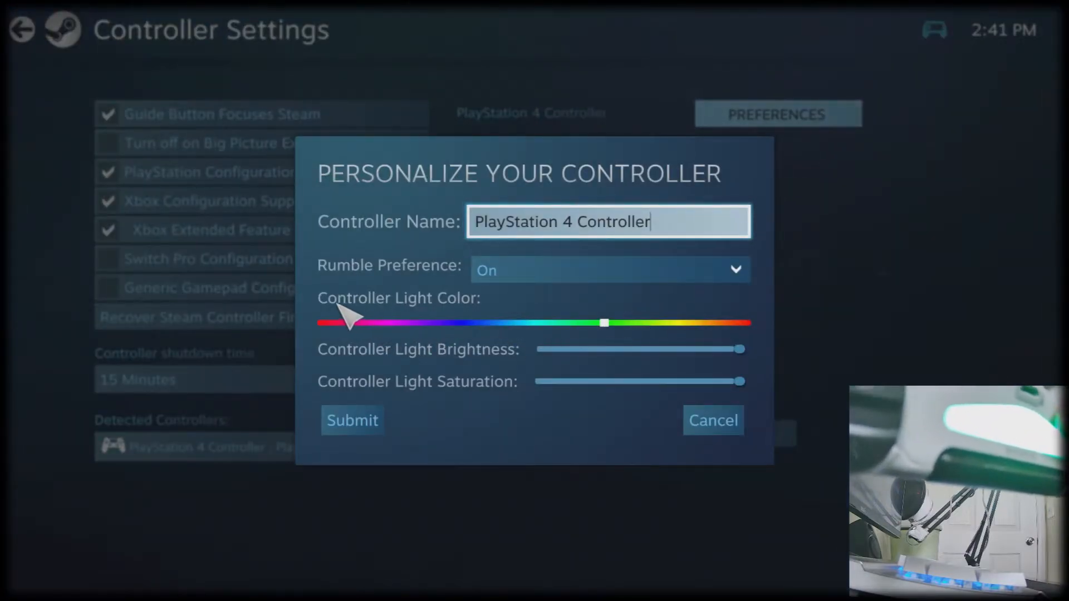
mouse_move(573, 330)
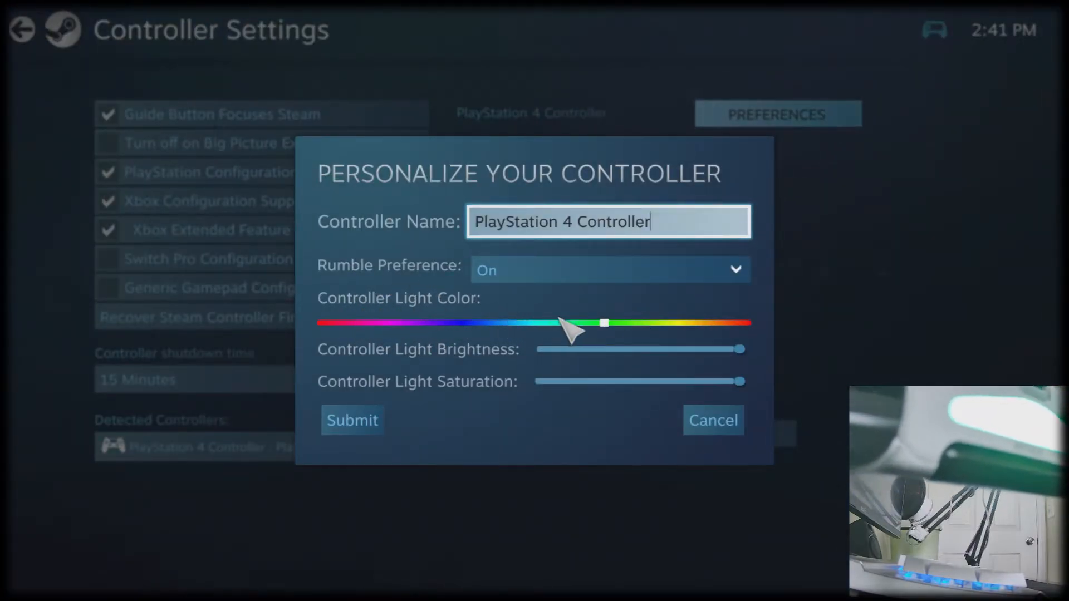
mouse_move(637, 354)
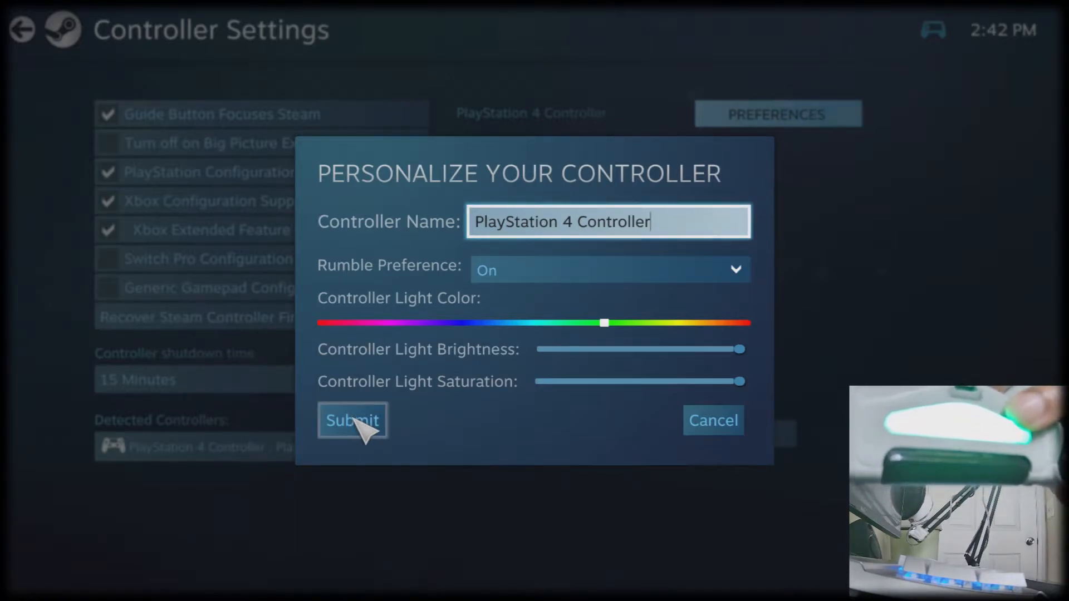
left_click(353, 419)
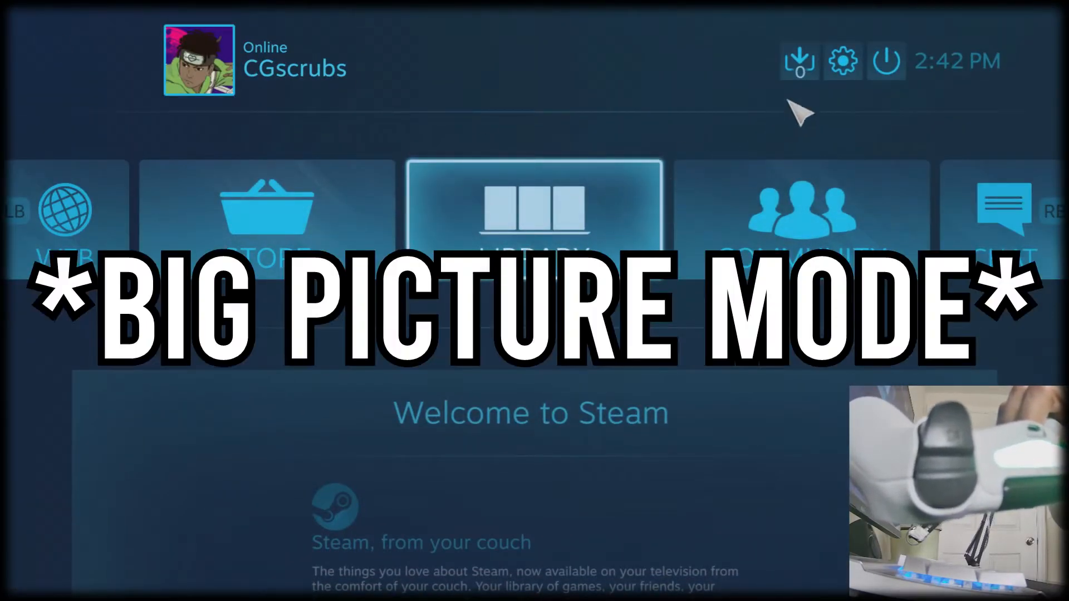
- Exit Big Picture via the power menu, returning to the Steam library
left_click(886, 60)
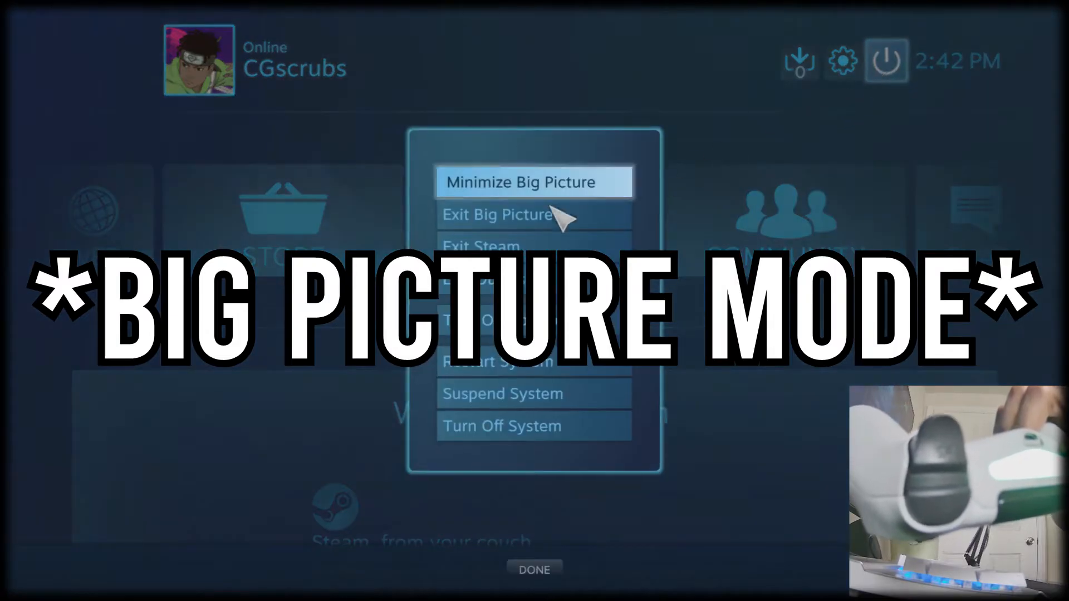
left_click(534, 181)
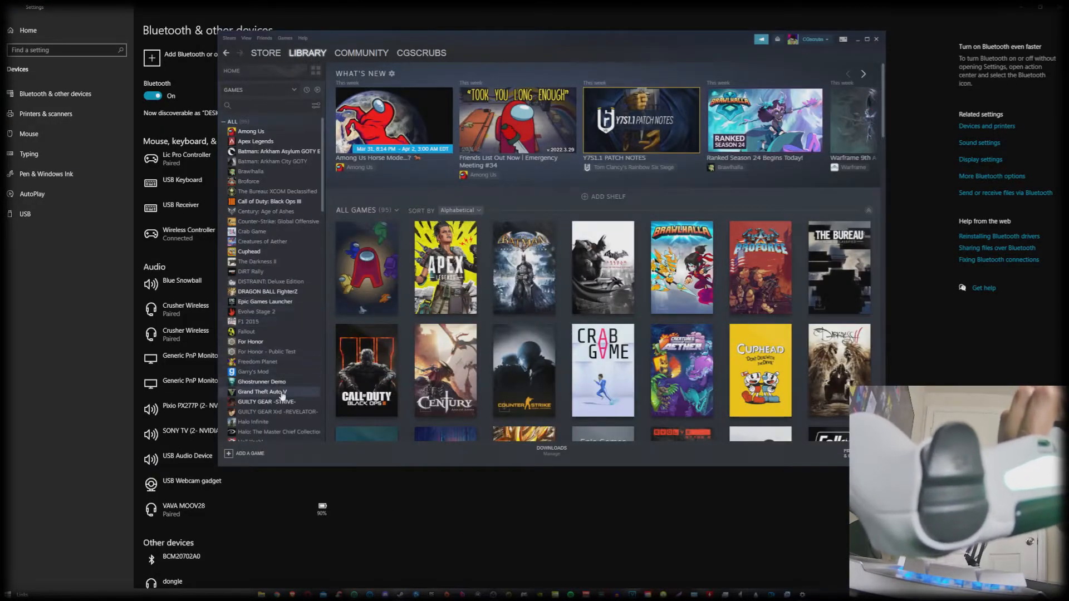
- Add Epic Games Launcher as a non-Steam game, raising the library count to 95
scroll("down", 3)
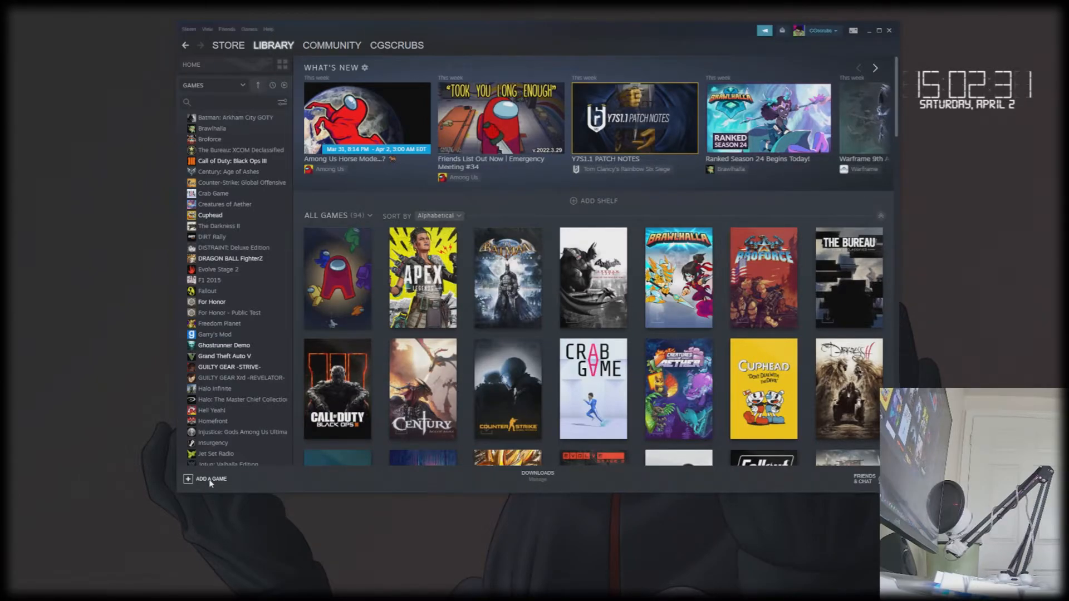
left_click(210, 479)
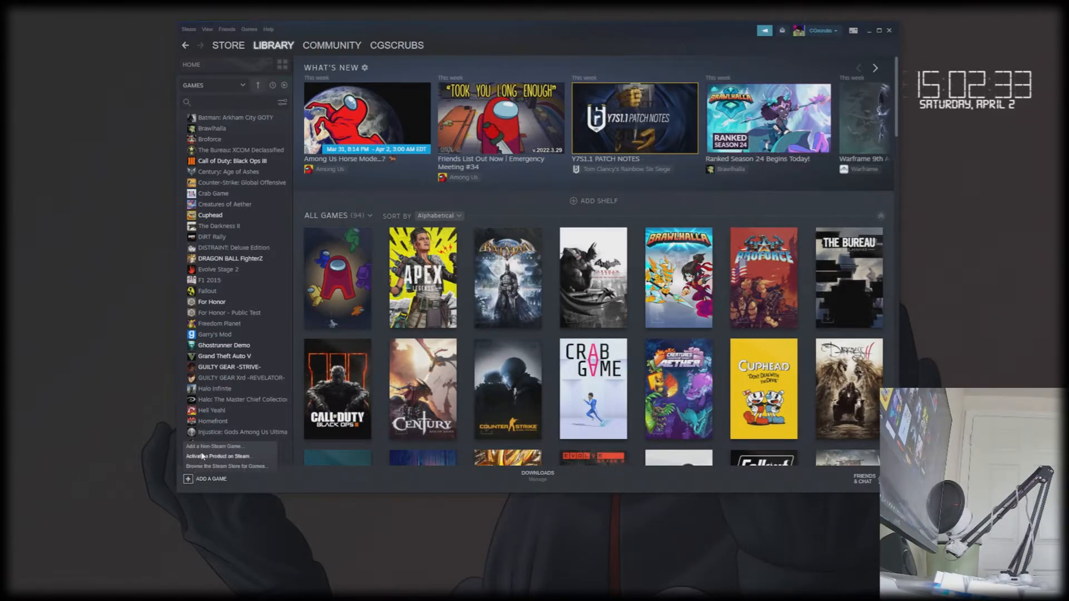
left_click(213, 445)
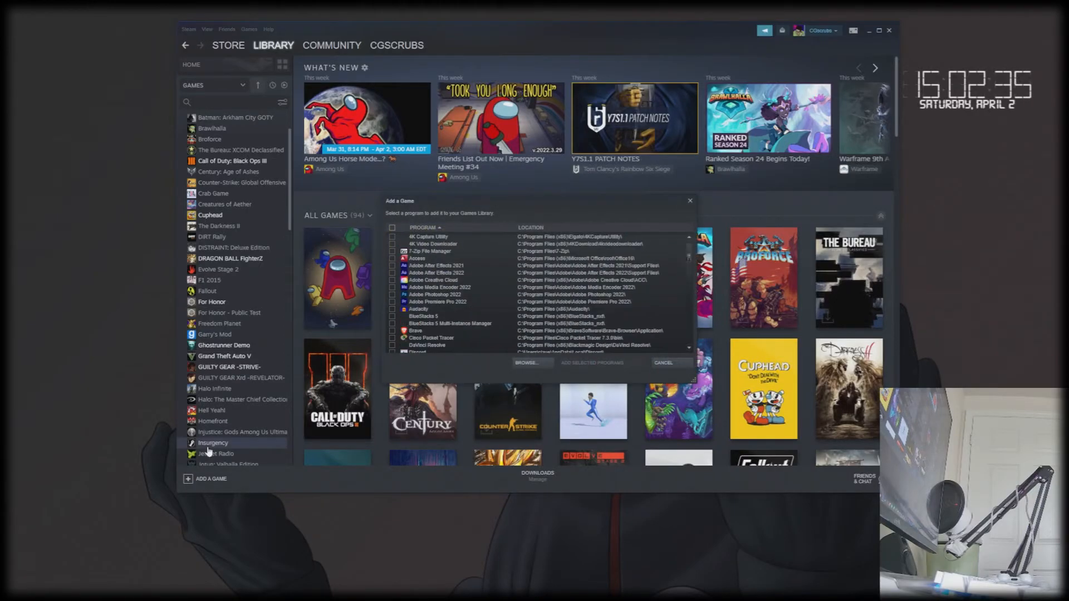
scroll("down", 3)
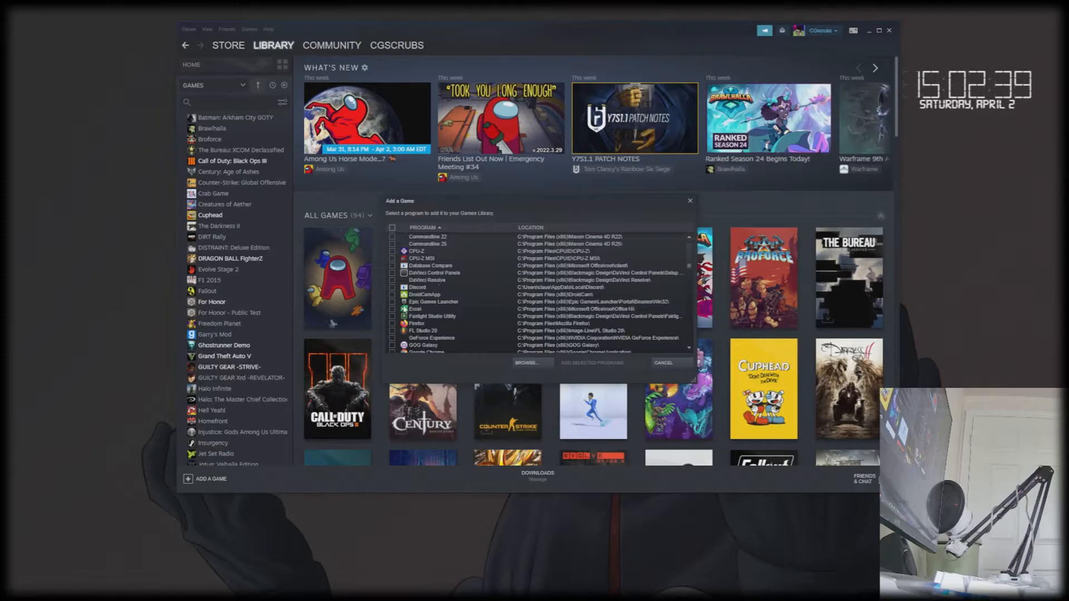
left_click(392, 301)
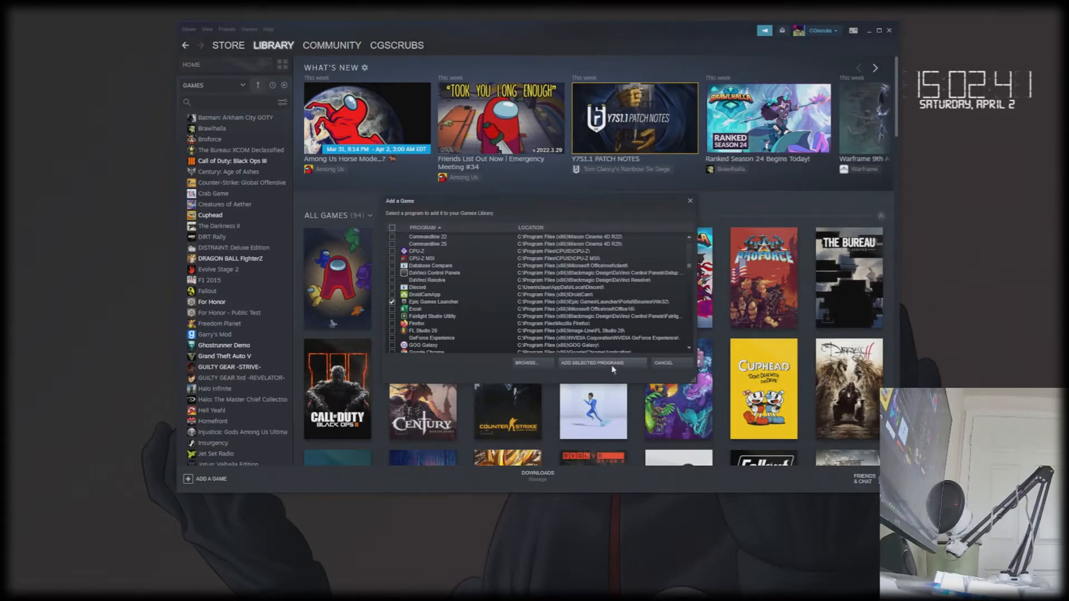
left_click(599, 362)
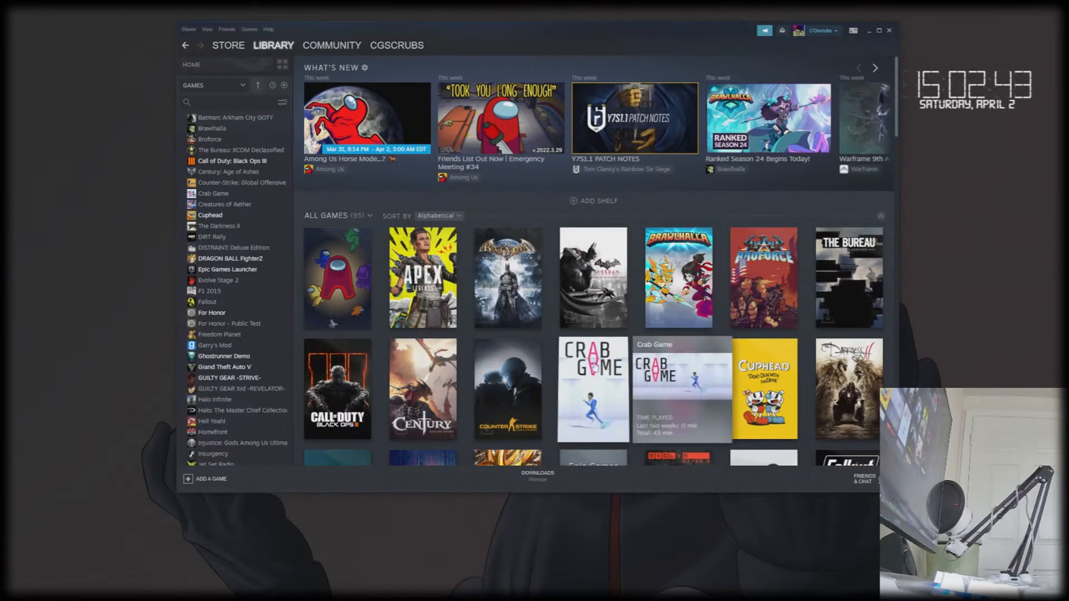
- Launch Epic Games Launcher from Steam and go to its Library for Kena
left_click(227, 269)
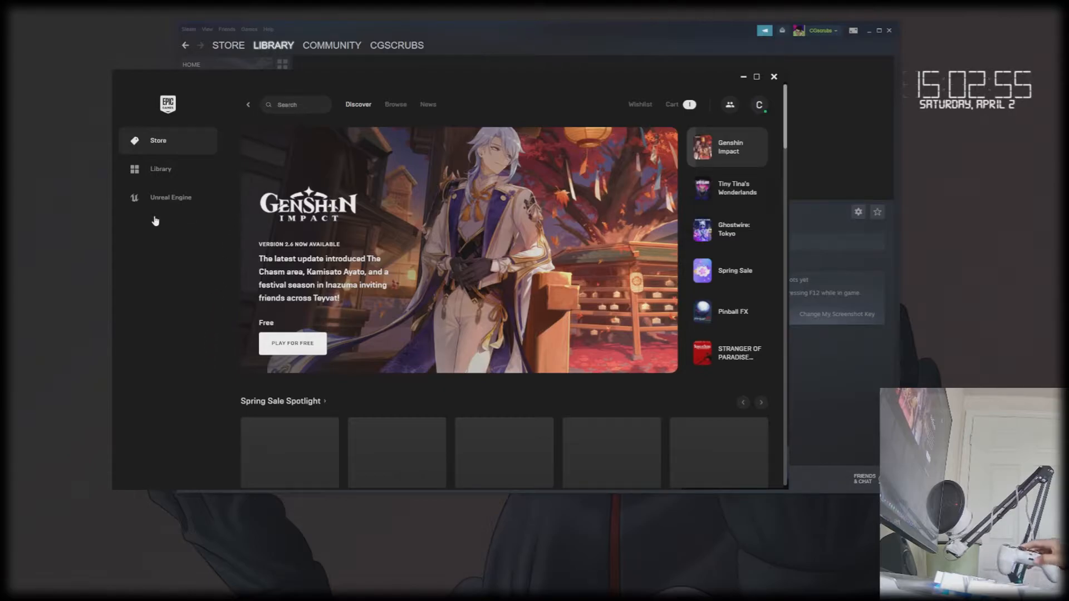
left_click(160, 168)
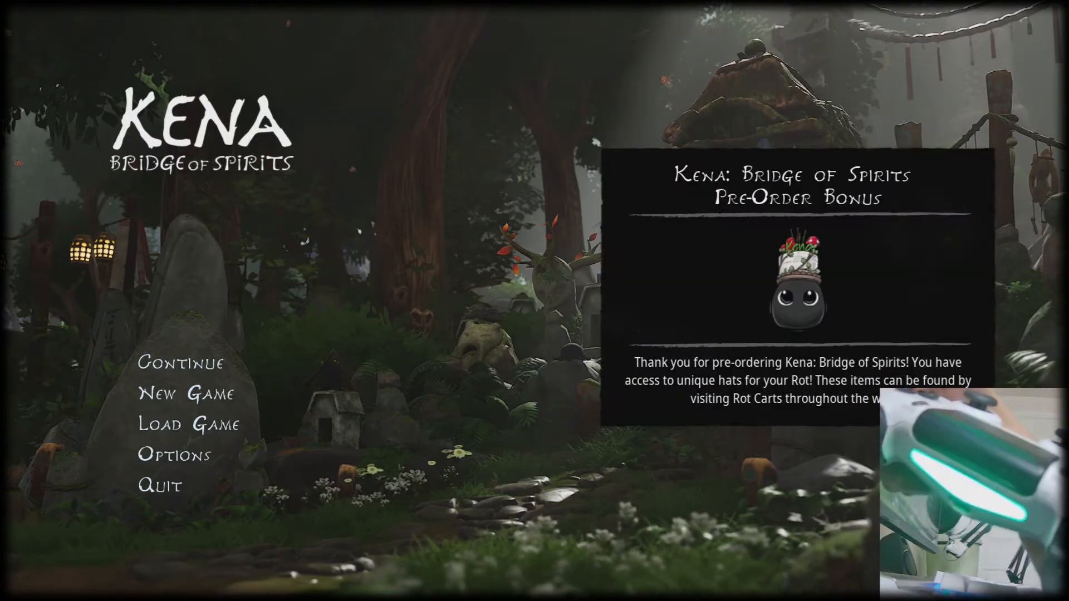
- Dismiss the pre-order bonus notice on Kena's main menu
left_click(173, 454)
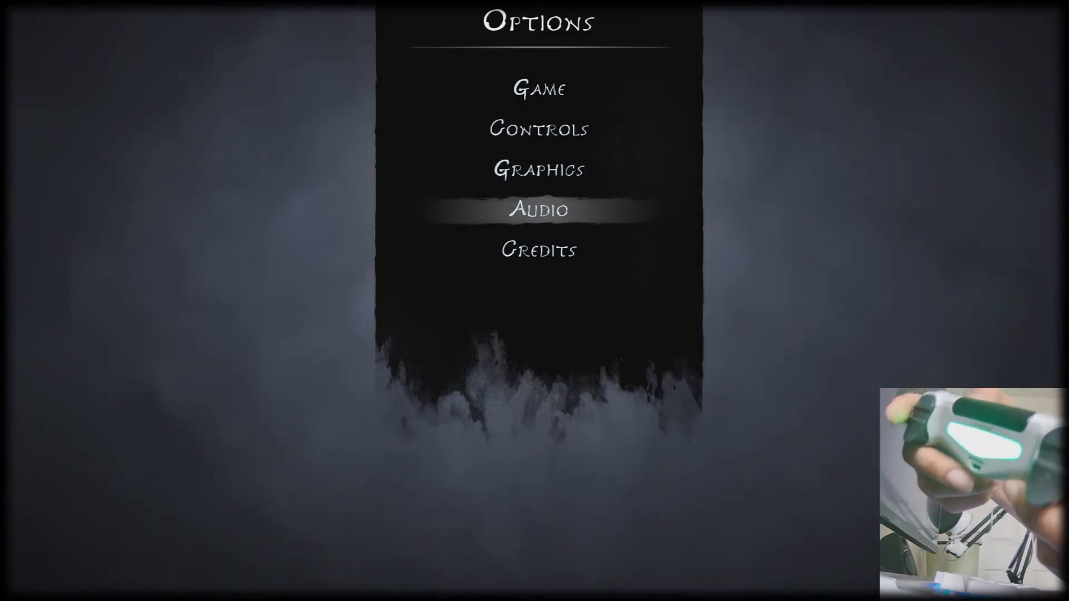
mouse_move(779, 268)
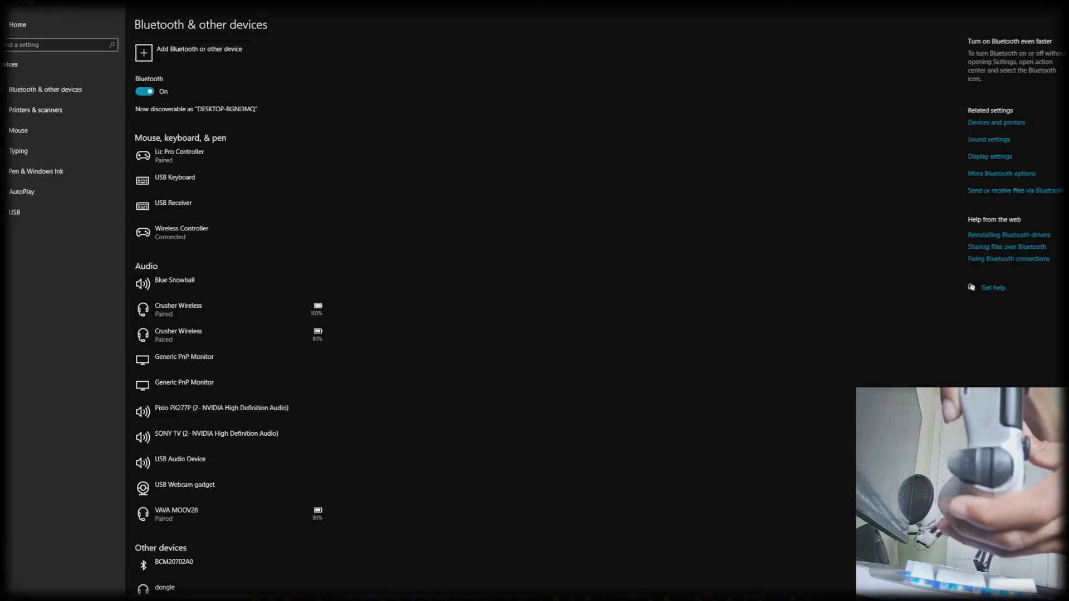
- Search for the dolphin-x64 folder and launch Dolphin.exe from it
left_click(5, 594)
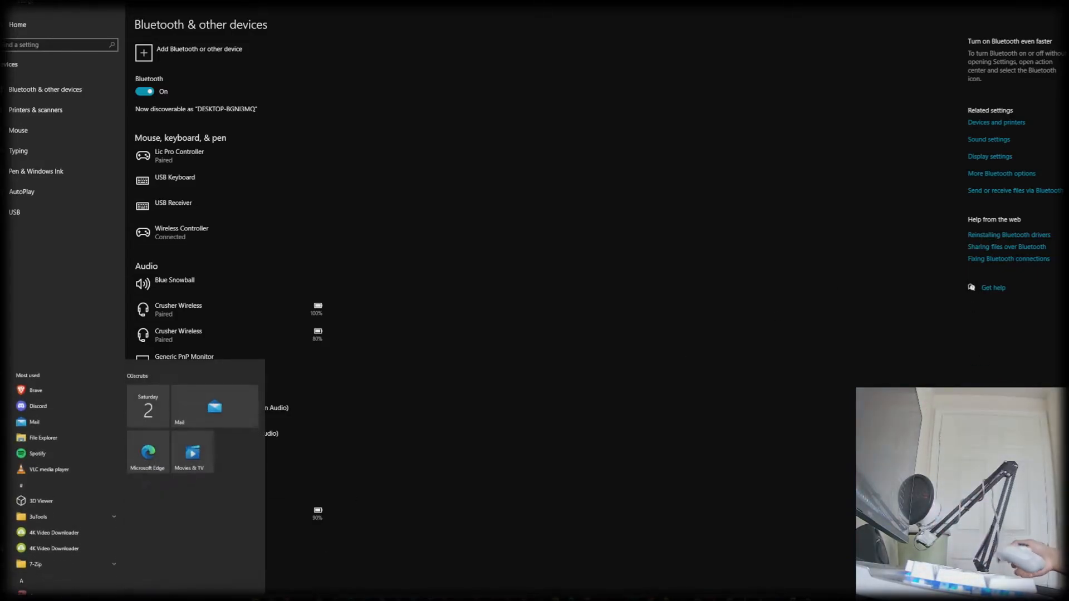
type("dolphin-x64")
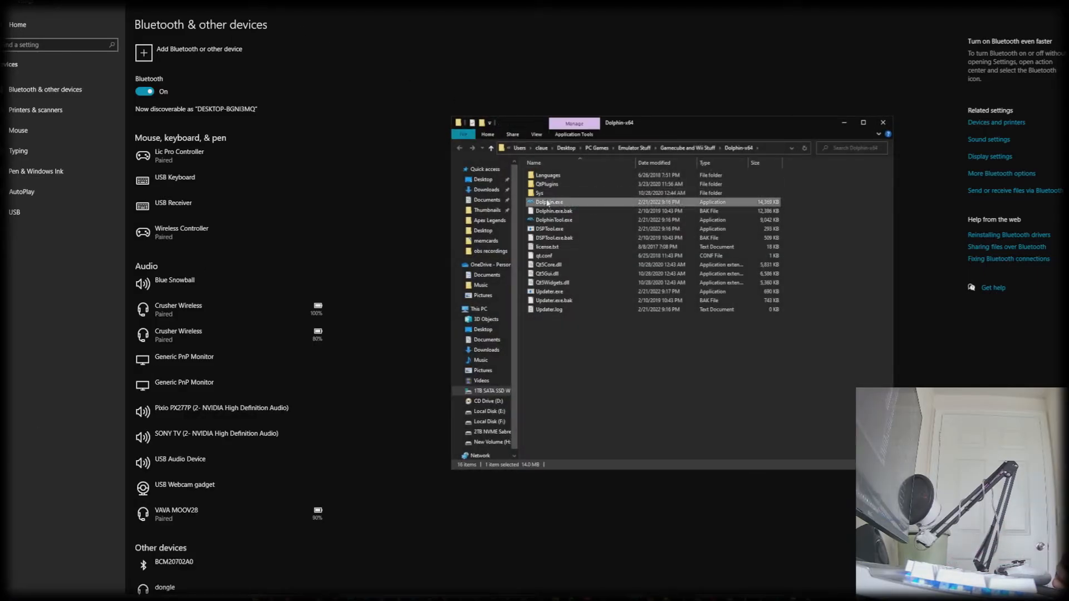
double_click(549, 202)
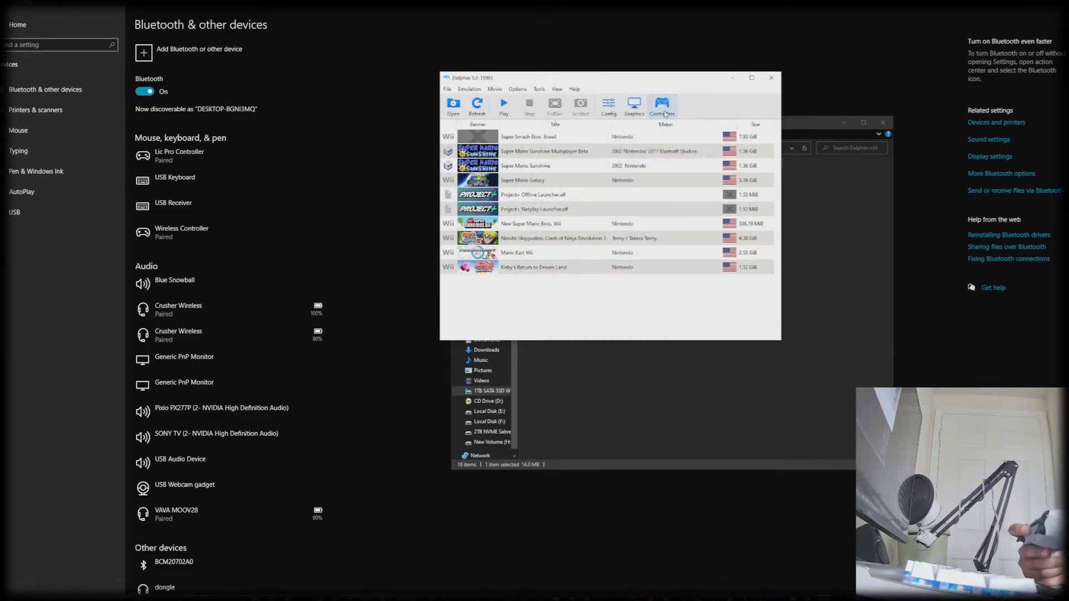
- Refresh Dolphin's GameCube port 1 devices so the DInput Wireless Controller appears connected
left_click(661, 106)
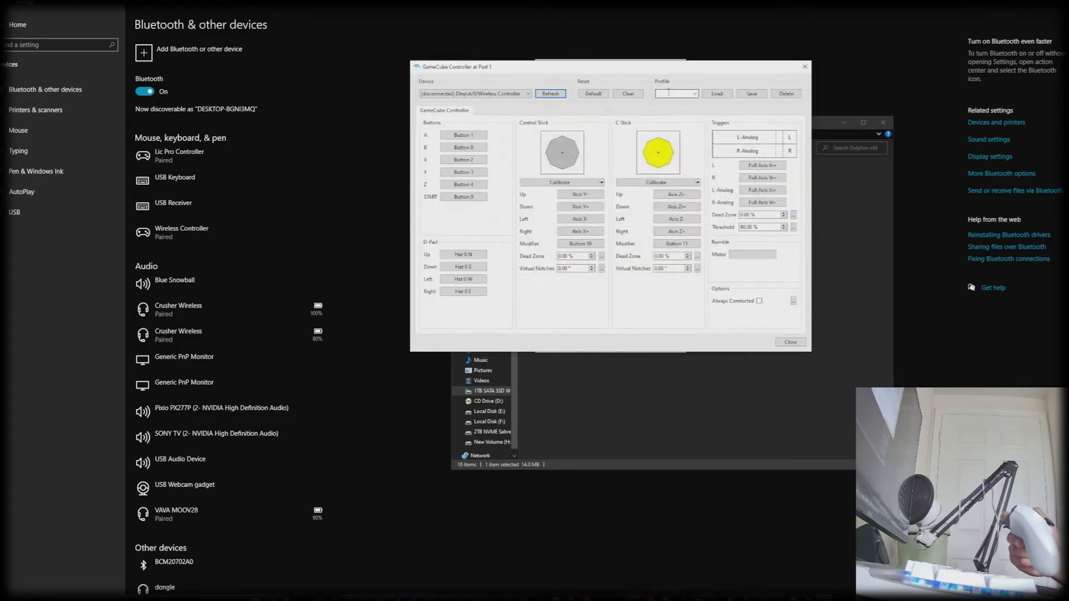
left_click(470, 93)
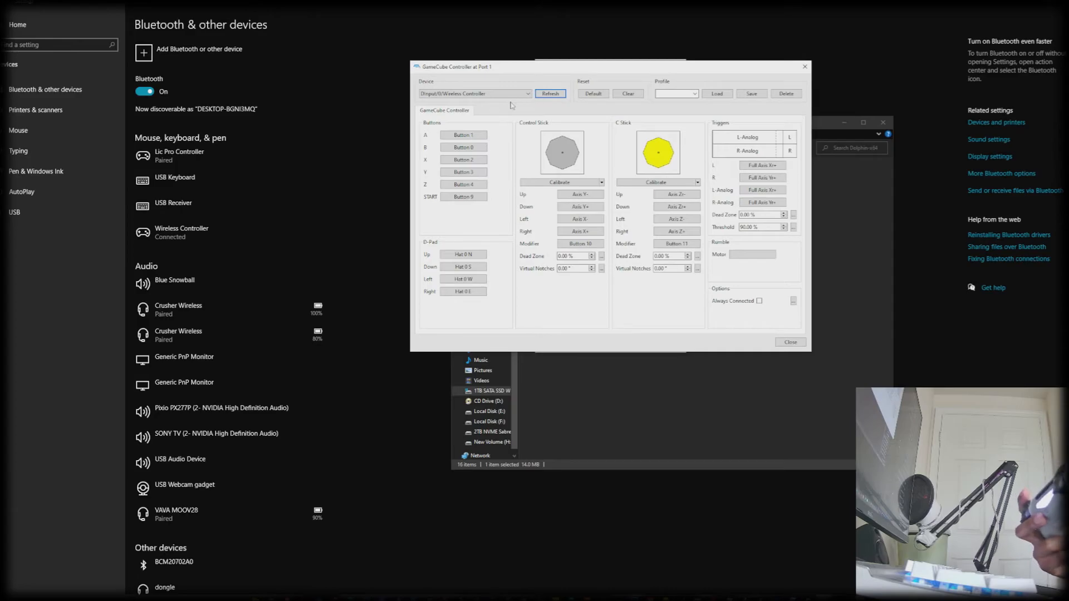
left_click(476, 93)
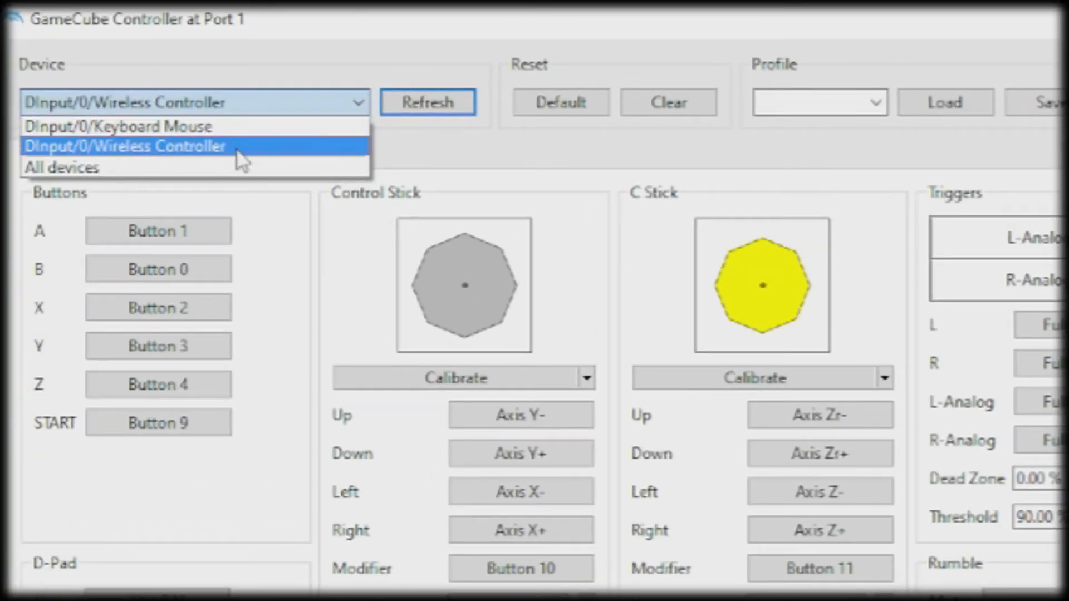
left_click(126, 146)
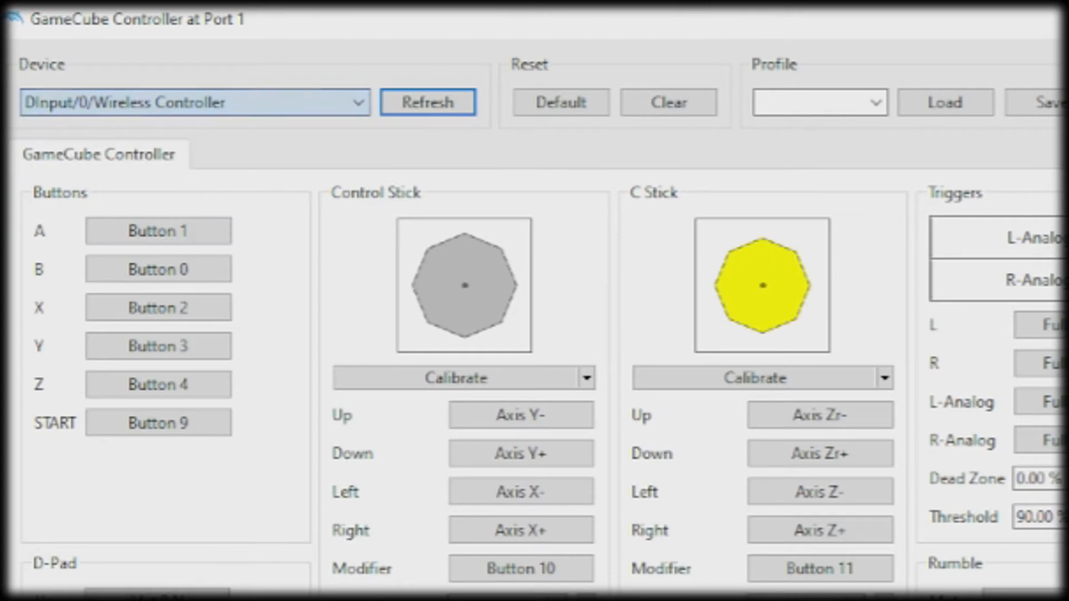